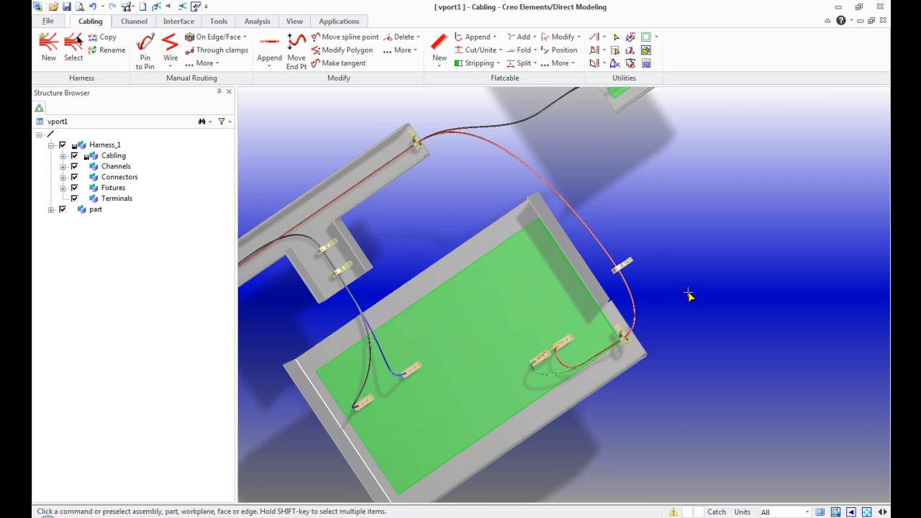
# - Orbit the model to inspect the harness routing across all enclosure panels
pyautogui.moveTo(689, 296); pyautogui.dragTo(352, 209)
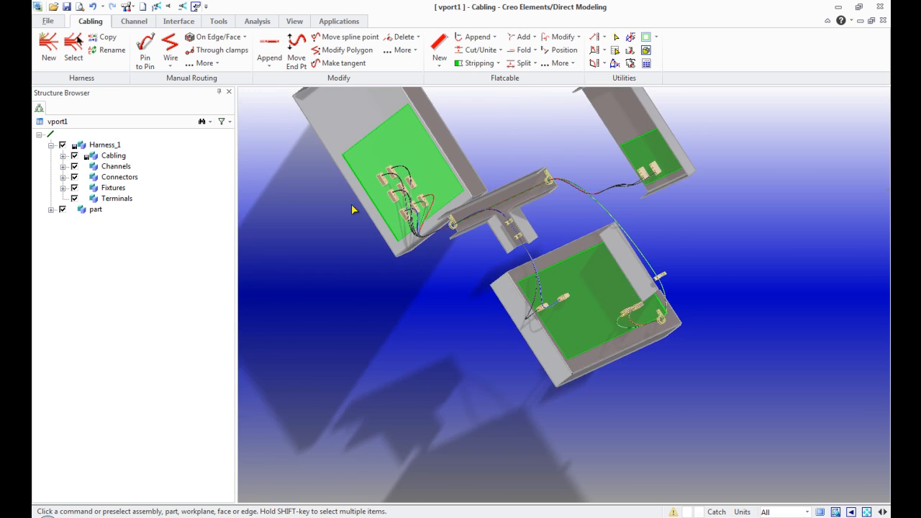
pyautogui.moveTo(352, 208); pyautogui.dragTo(547, 189)
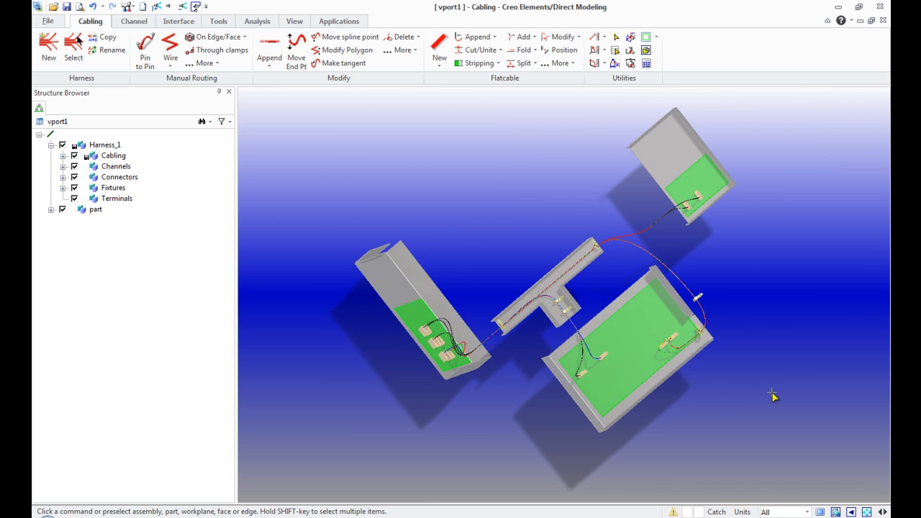
pyautogui.moveTo(181, 31)
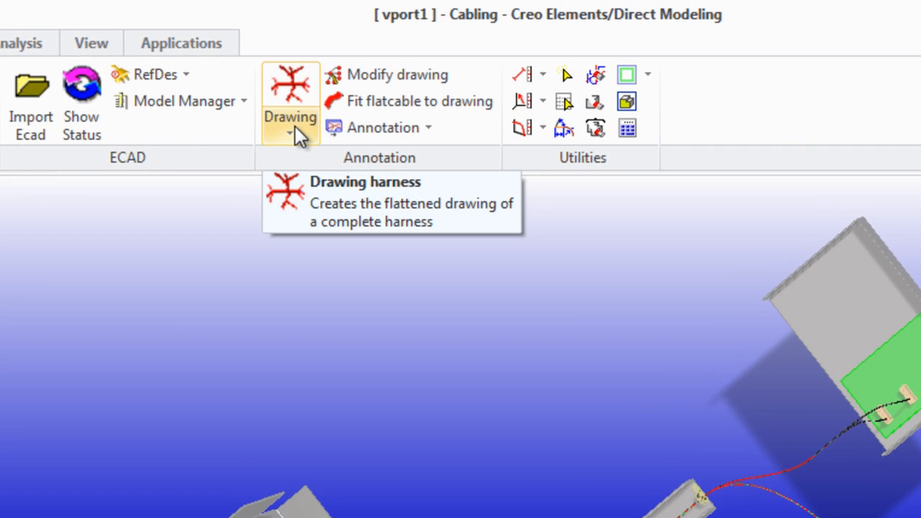
# - Choose Drawing harness from the Drawing dropdown to start a flattened drawing
pyautogui.click(289, 133)
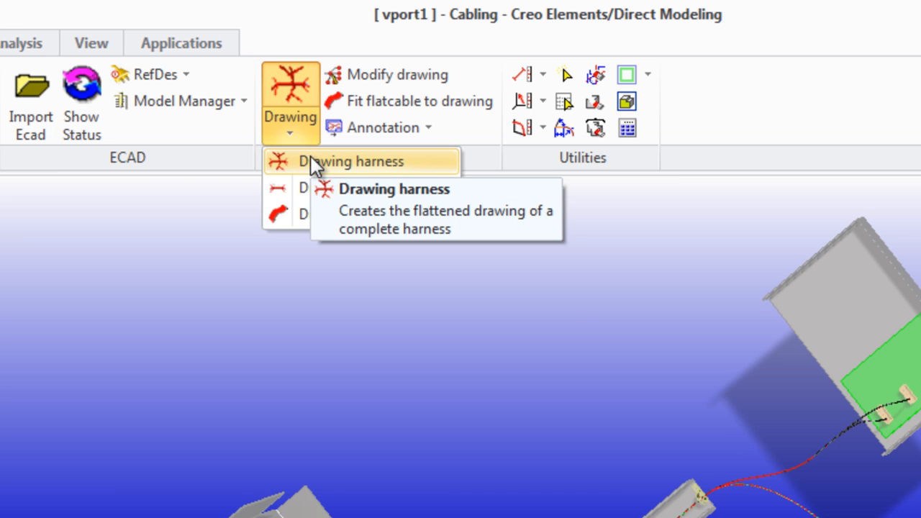
pyautogui.moveTo(312, 187)
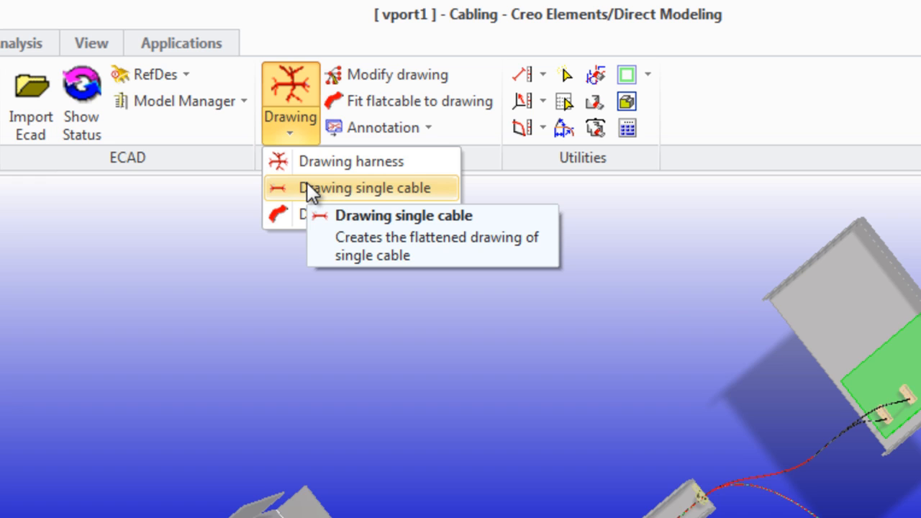
pyautogui.moveTo(298, 219)
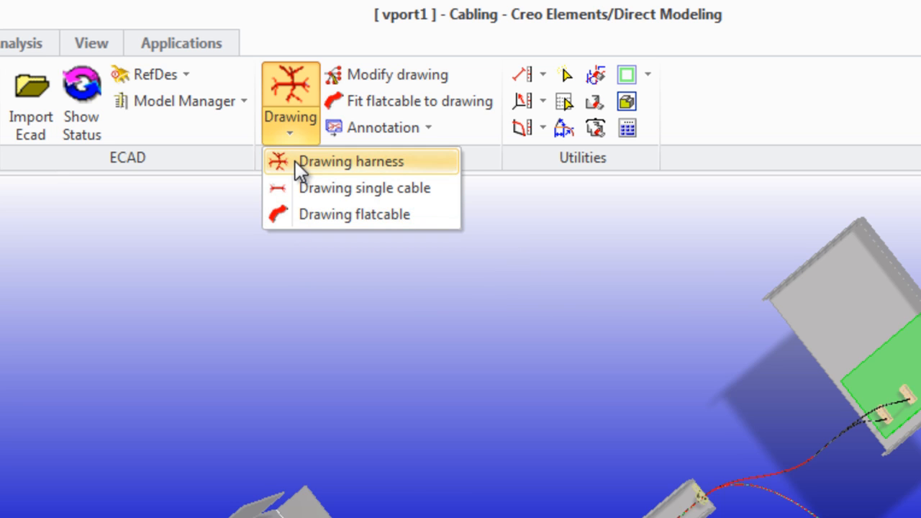
pyautogui.click(351, 161)
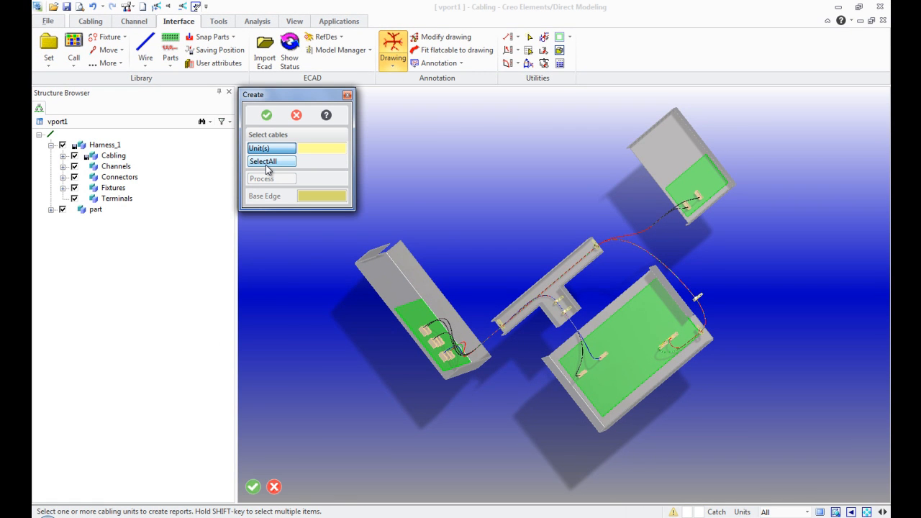
# - Flatten all selected cables onto a drawing workplane, confirm, and hide the 3D parts
pyautogui.click(271, 178)
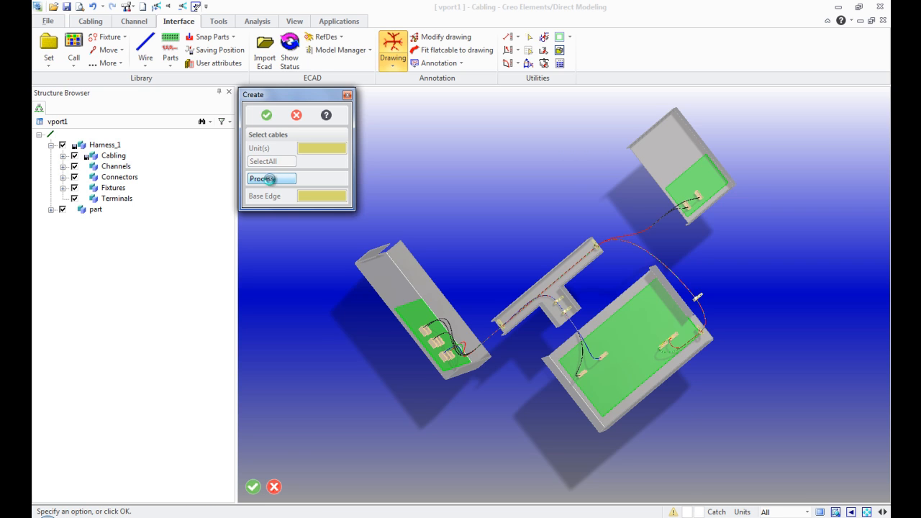
pyautogui.click(262, 179)
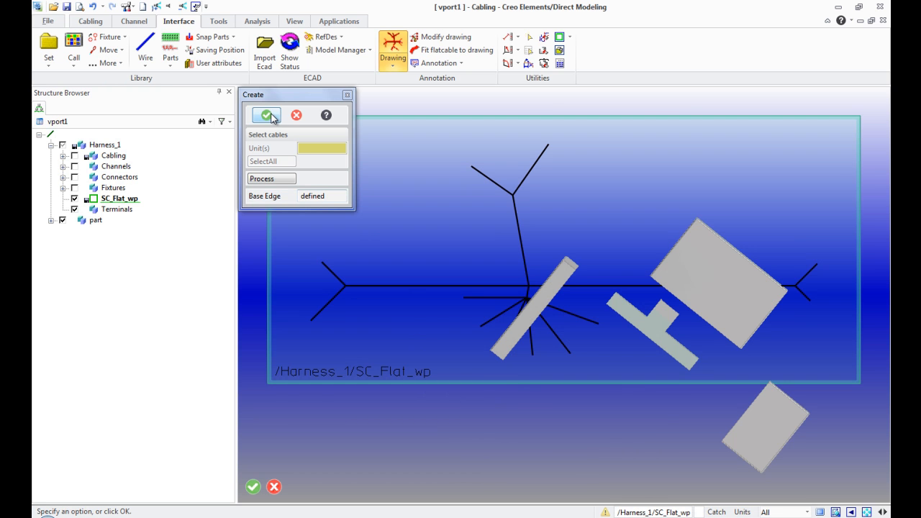
pyautogui.click(266, 115)
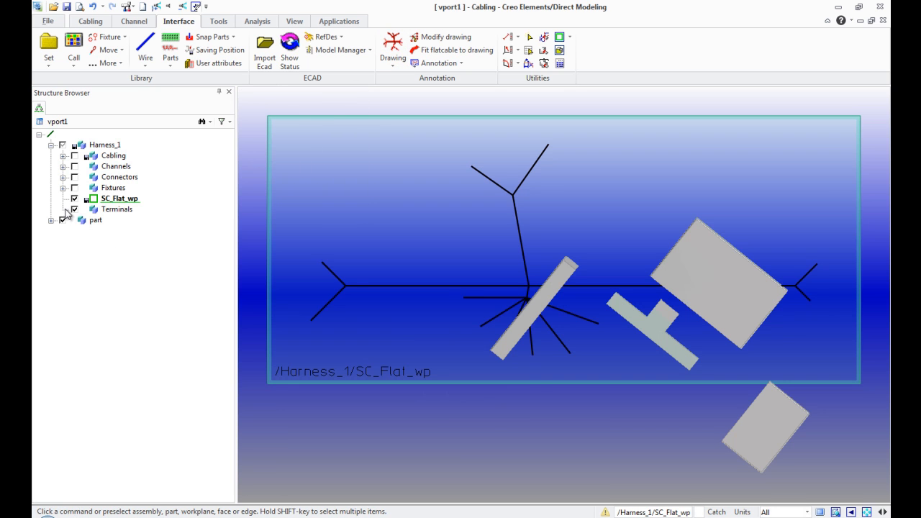
pyautogui.click(74, 220)
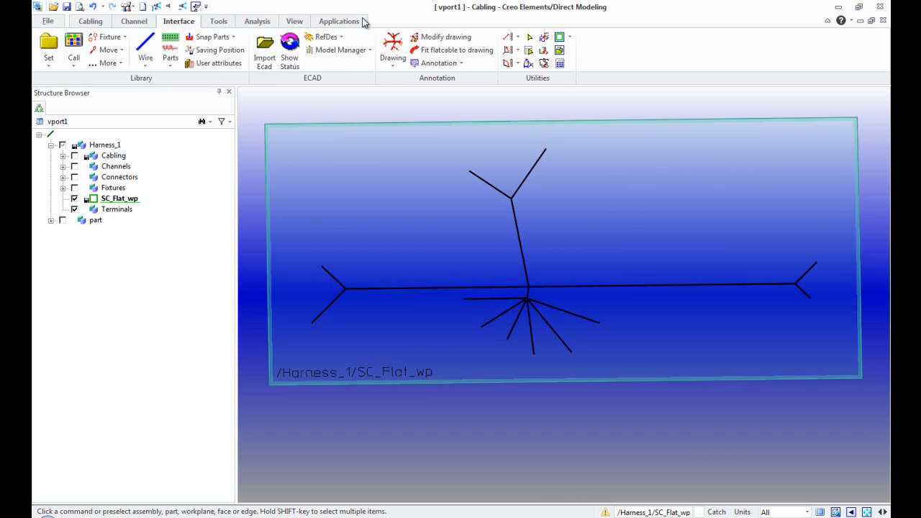
pyautogui.moveTo(440, 37)
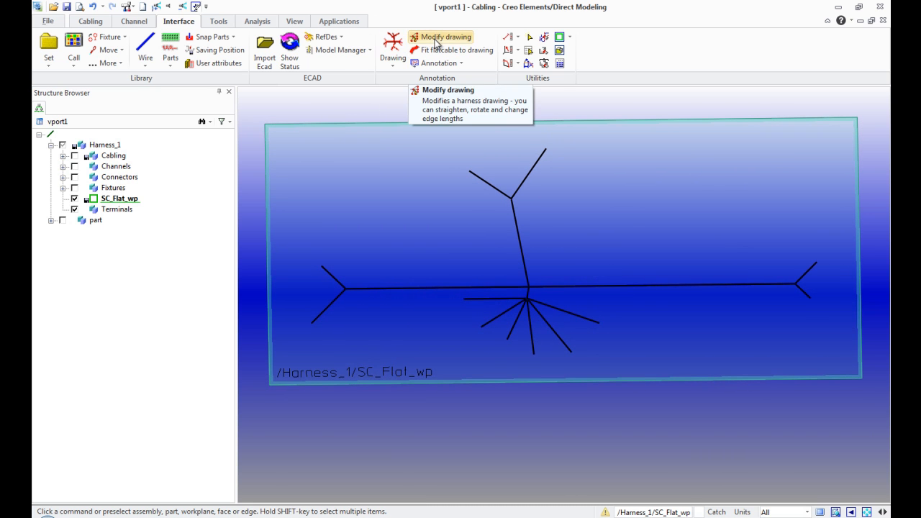
# - Reposition the right trunk segment level along a horizontal auxiliary line and confirm
pyautogui.click(440, 37)
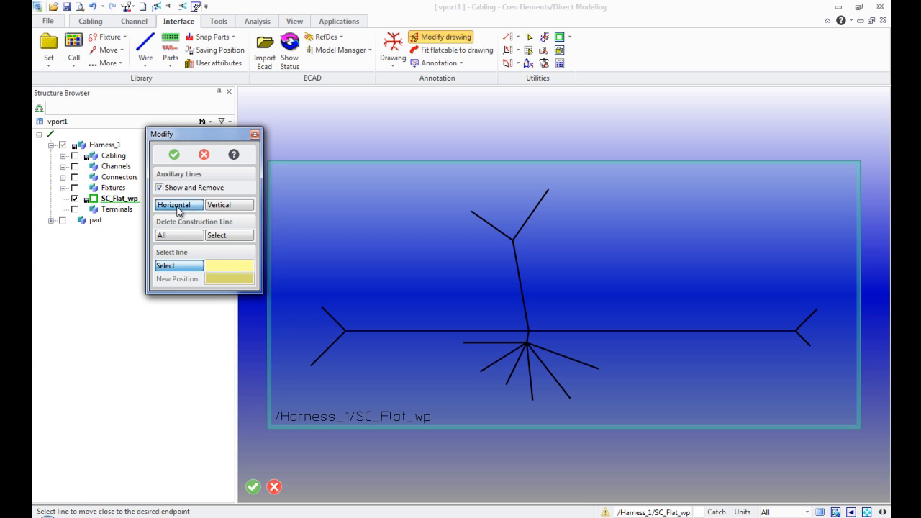
pyautogui.click(178, 205)
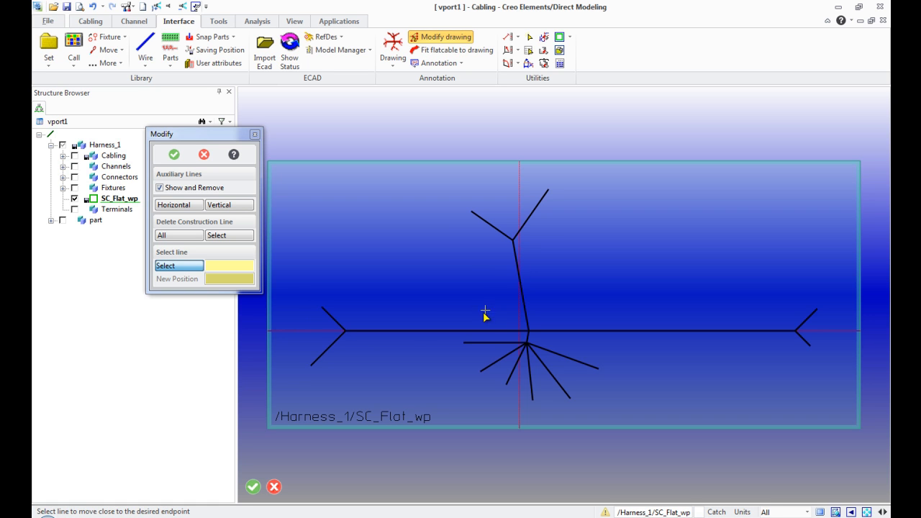
pyautogui.moveTo(199, 228)
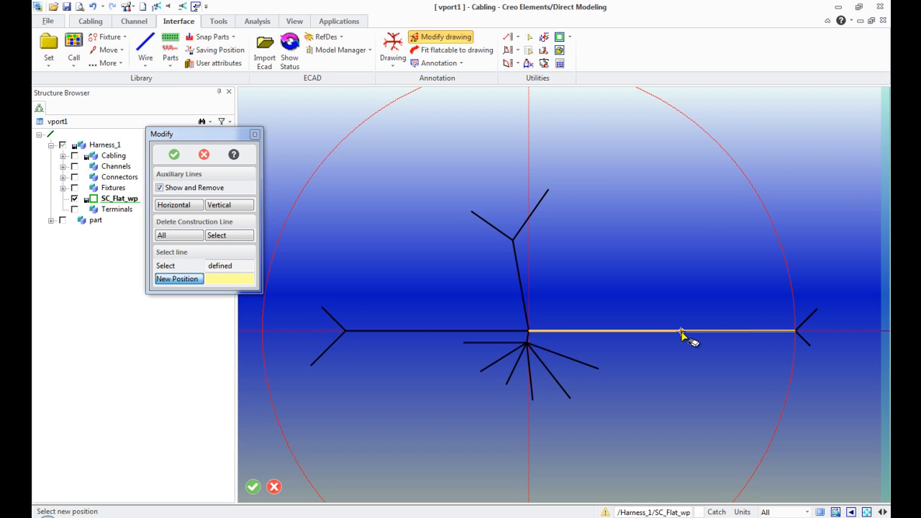
pyautogui.click(682, 333)
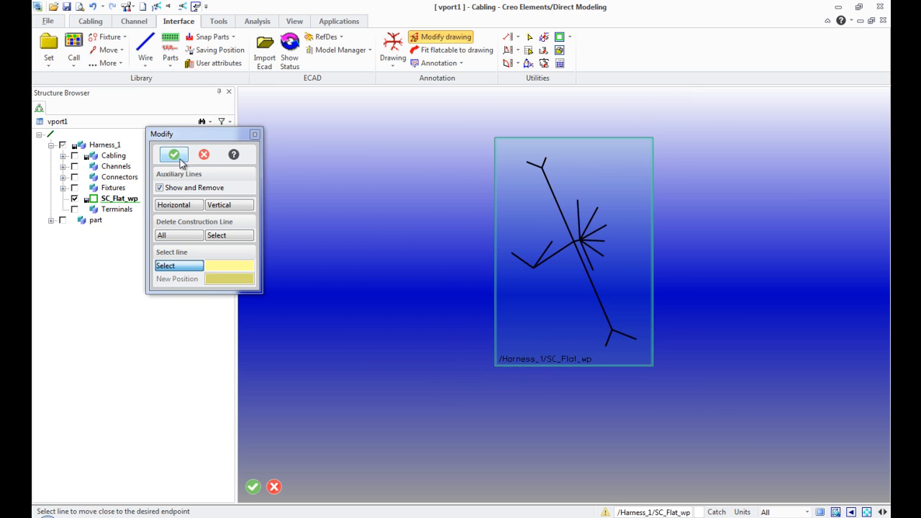
pyautogui.click(173, 155)
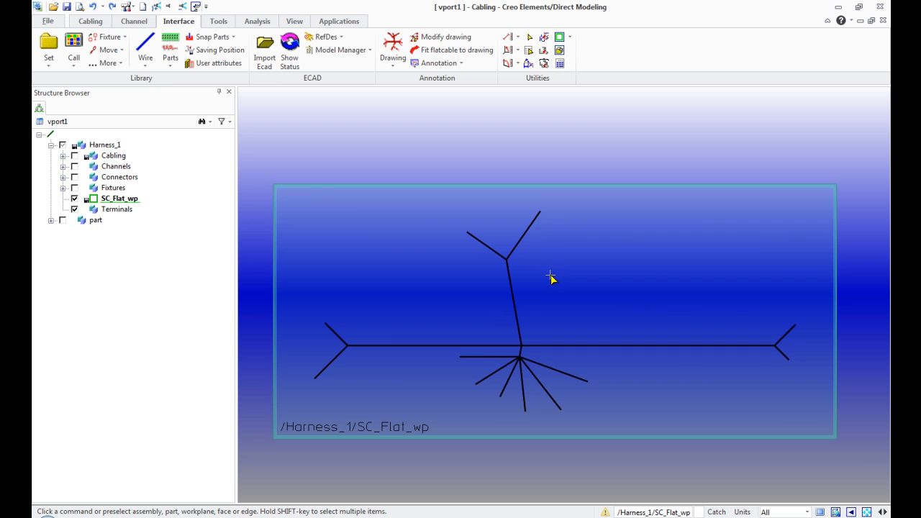
pyautogui.moveTo(506, 233)
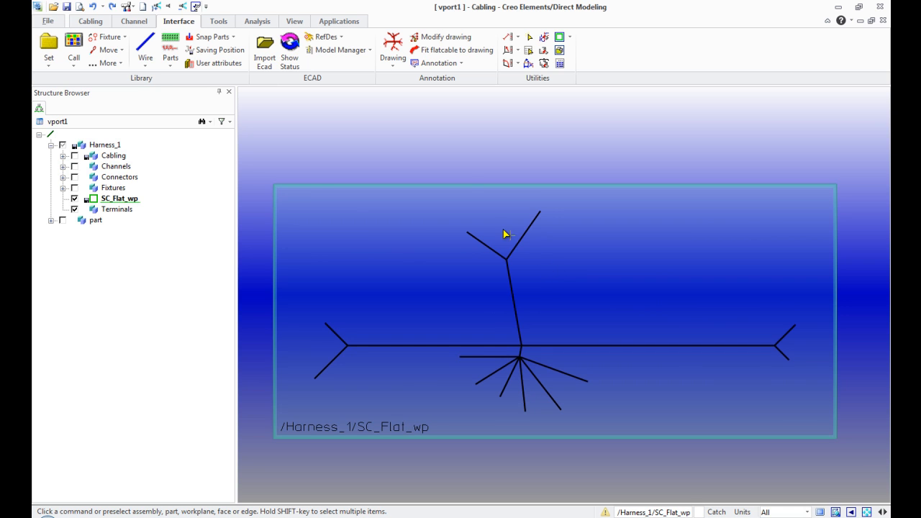
pyautogui.moveTo(453, 49)
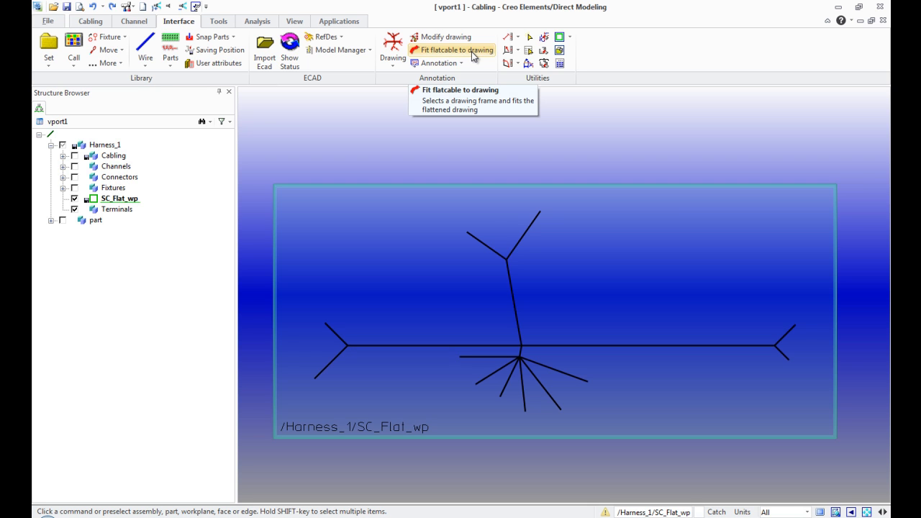
# - Fit the flat harness onto an A2 sheet at 90 %, shifting by two points
pyautogui.click(451, 50)
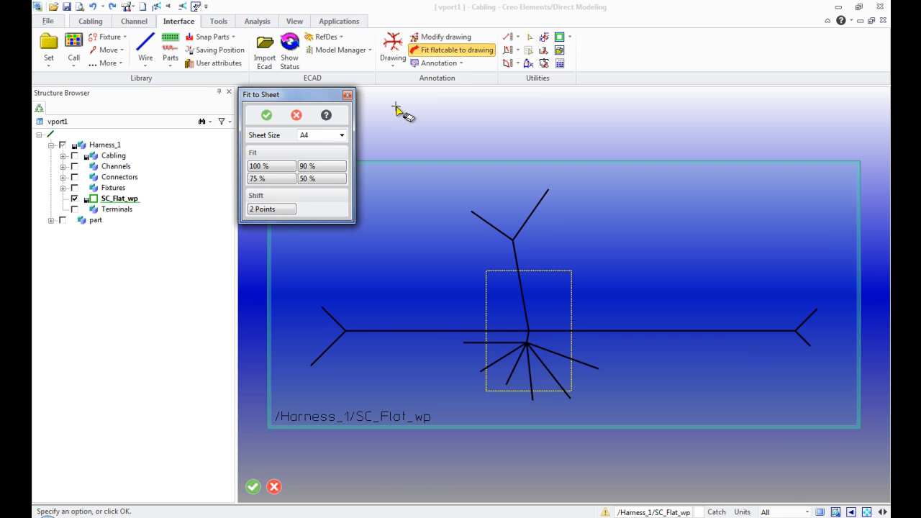
pyautogui.click(341, 136)
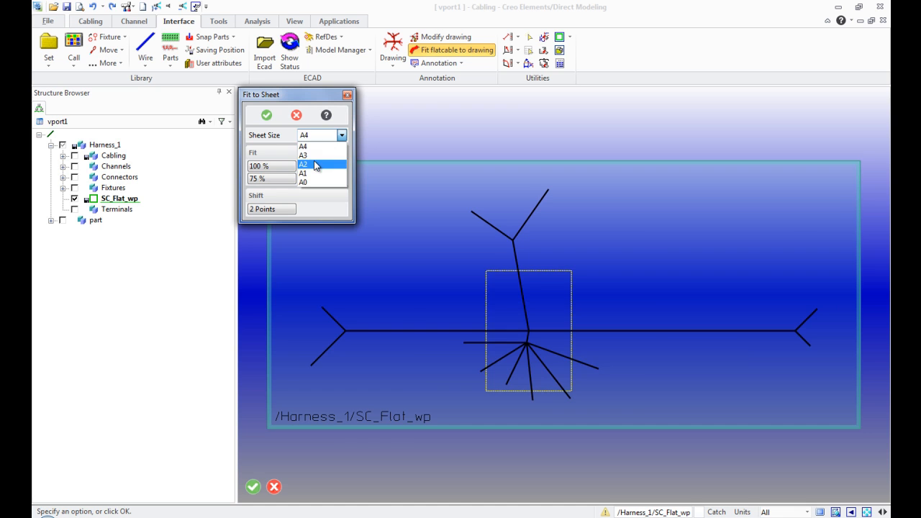
pyautogui.click(304, 164)
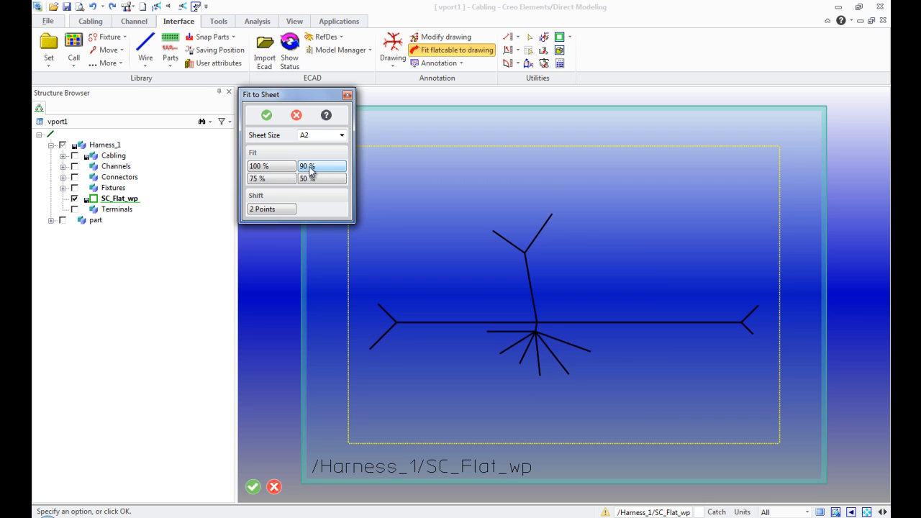
pyautogui.click(271, 209)
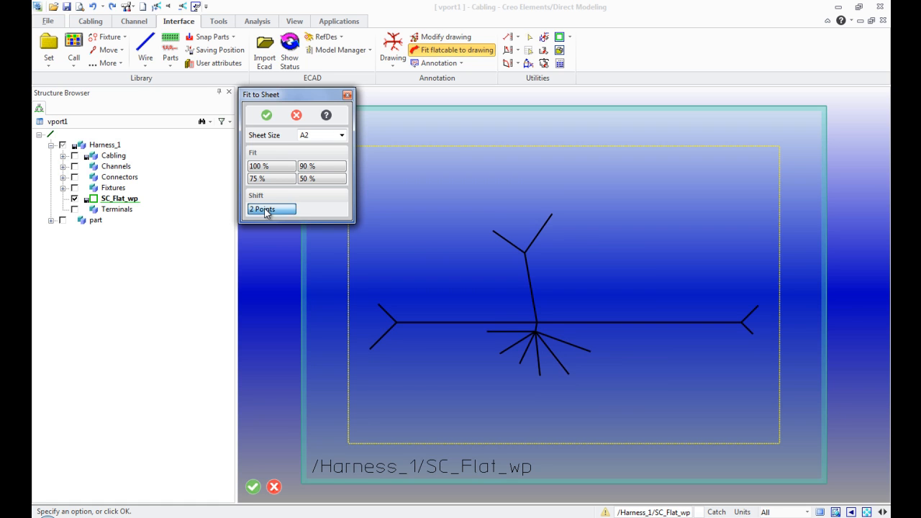
pyautogui.click(271, 208)
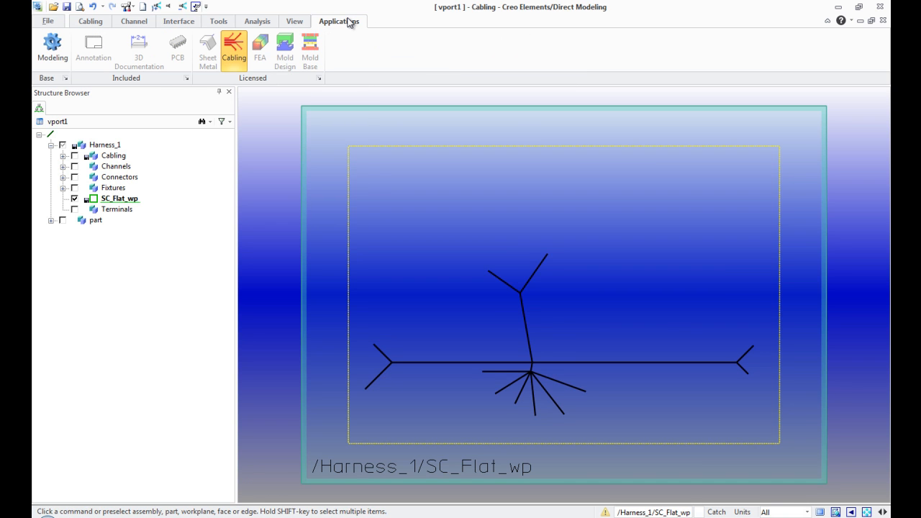
pyautogui.moveTo(313, 85)
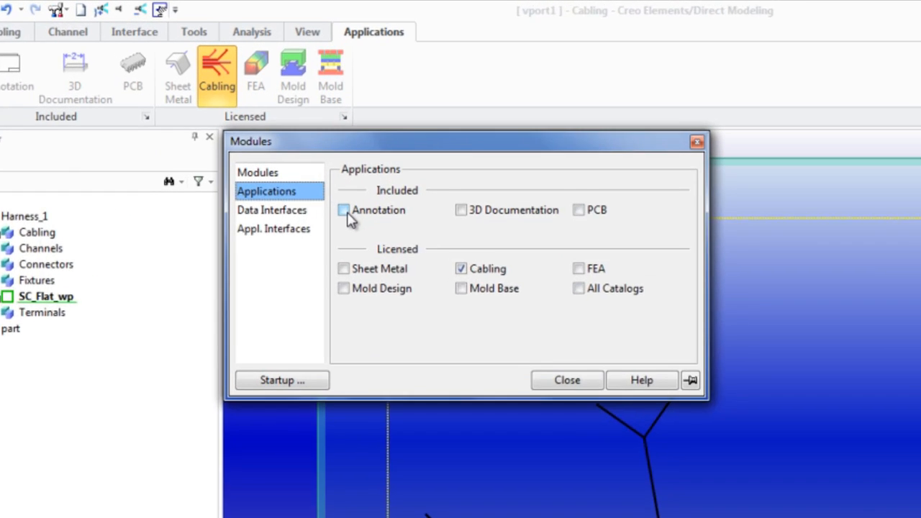
# - Include the Annotation module, close the modules window, and return to Cabling
pyautogui.click(344, 209)
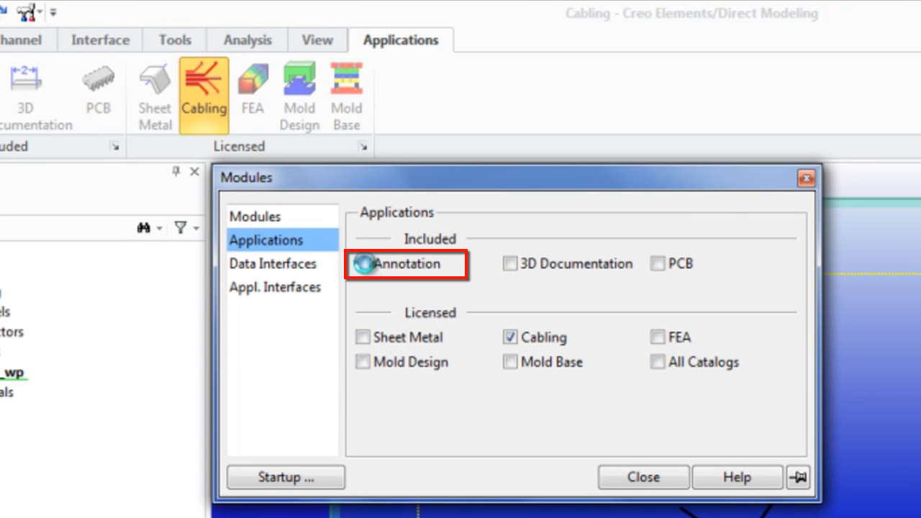
pyautogui.click(364, 264)
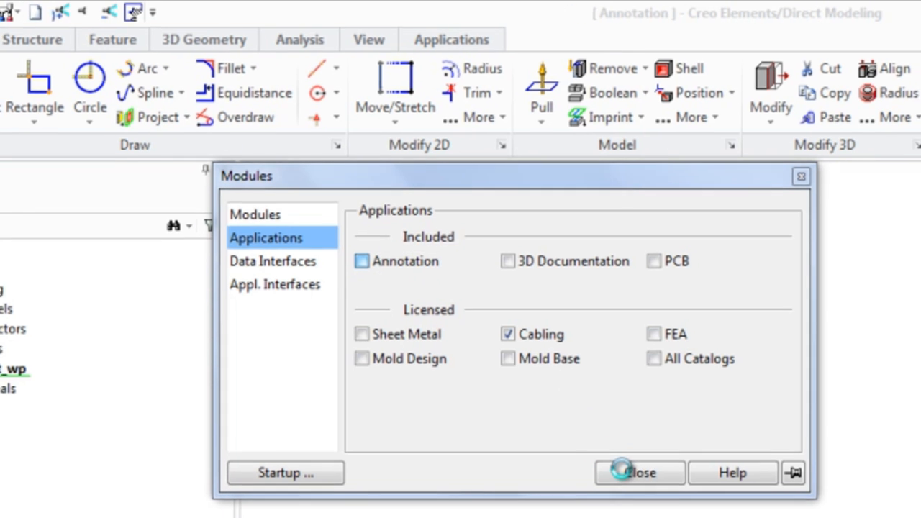
pyautogui.click(639, 473)
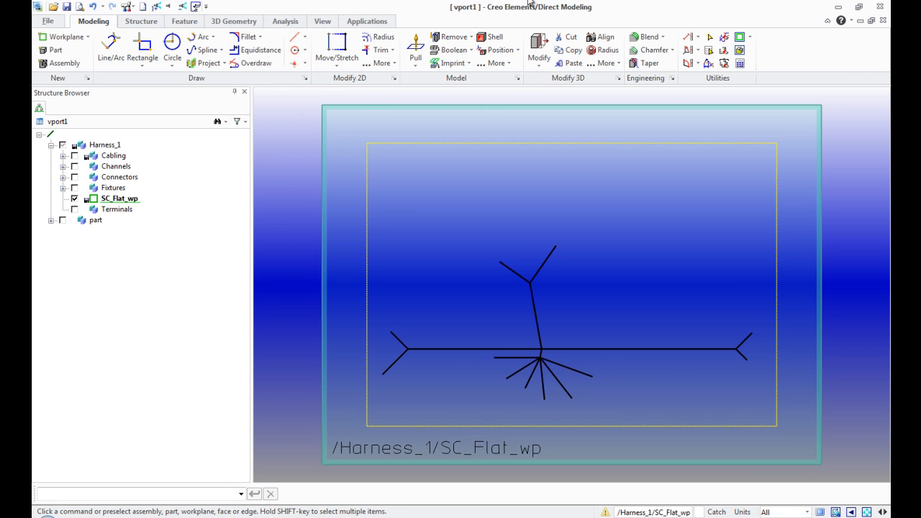
pyautogui.click(90, 20)
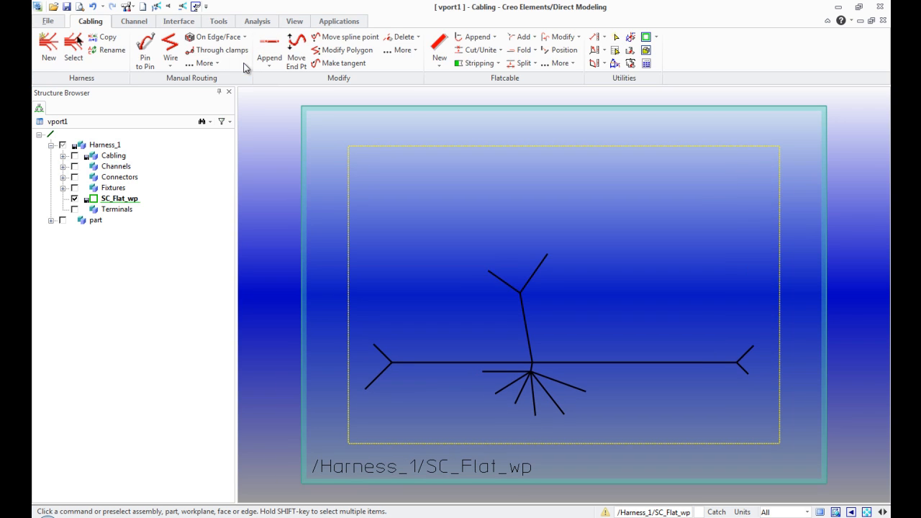
# - Send the harness drawing to Annotation as a new A2 drawing with tables
pyautogui.click(178, 21)
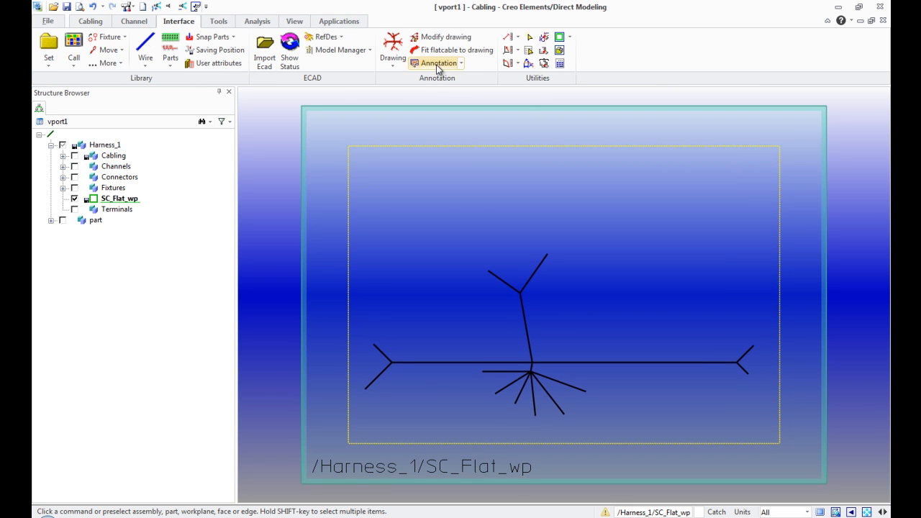
pyautogui.click(460, 62)
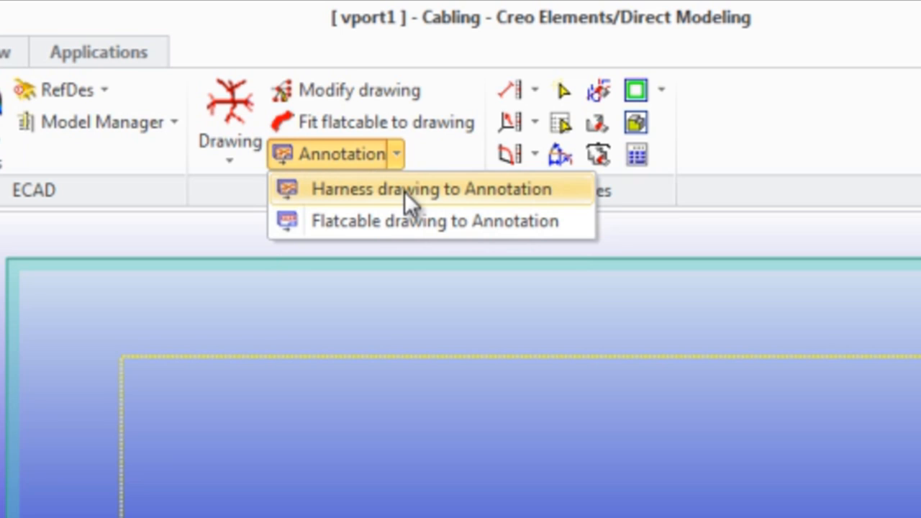
pyautogui.click(430, 188)
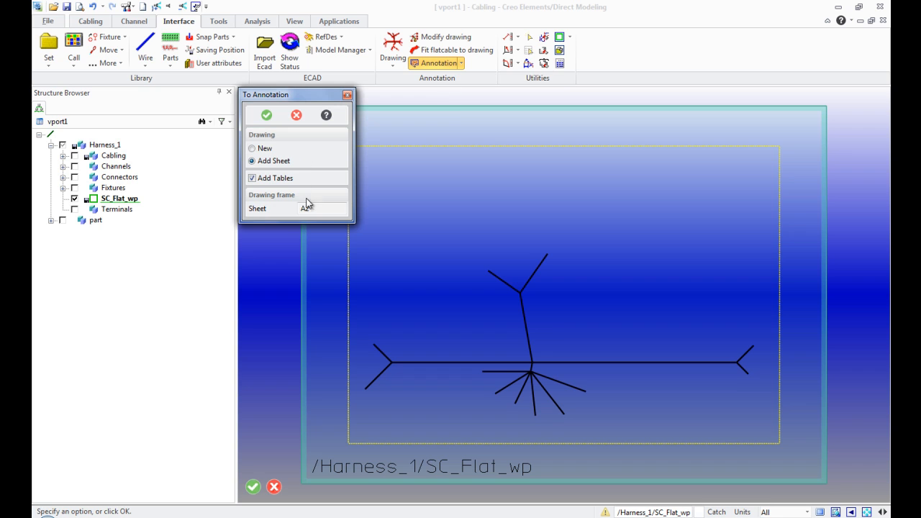
pyautogui.click(251, 160)
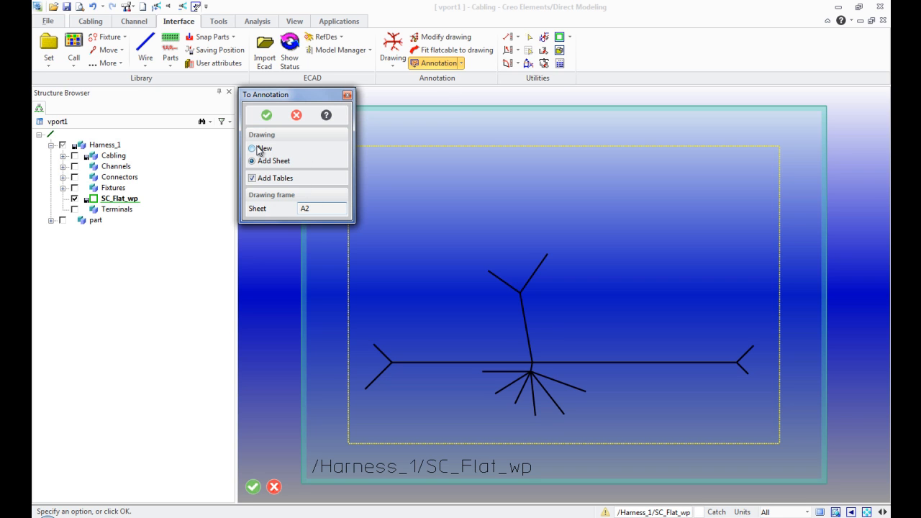
pyautogui.click(252, 148)
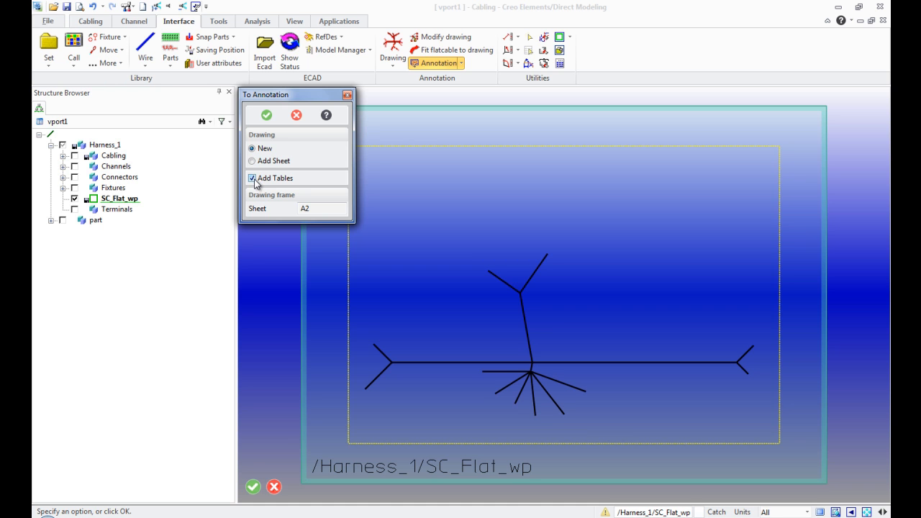
pyautogui.click(266, 115)
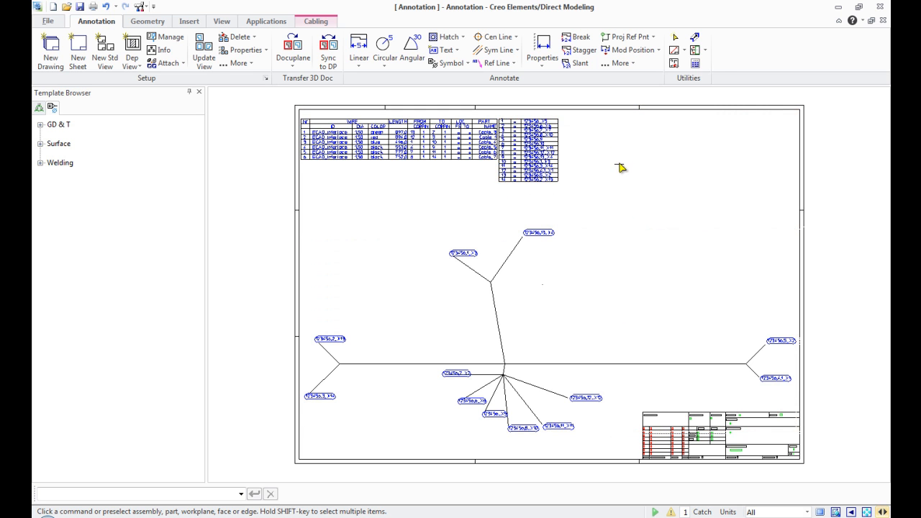
# - Confirm the transfer and review the generated wire table COLOR column and connector list
pyautogui.click(527, 149)
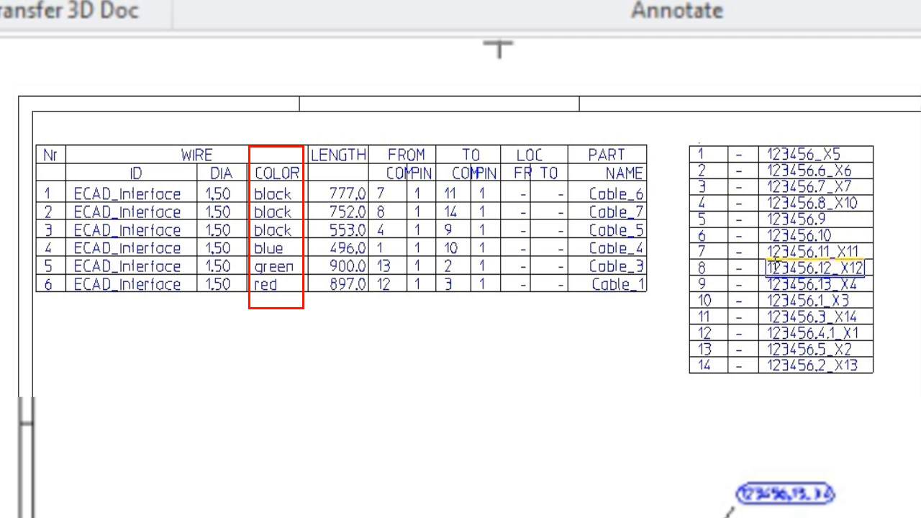
pyautogui.click(338, 153)
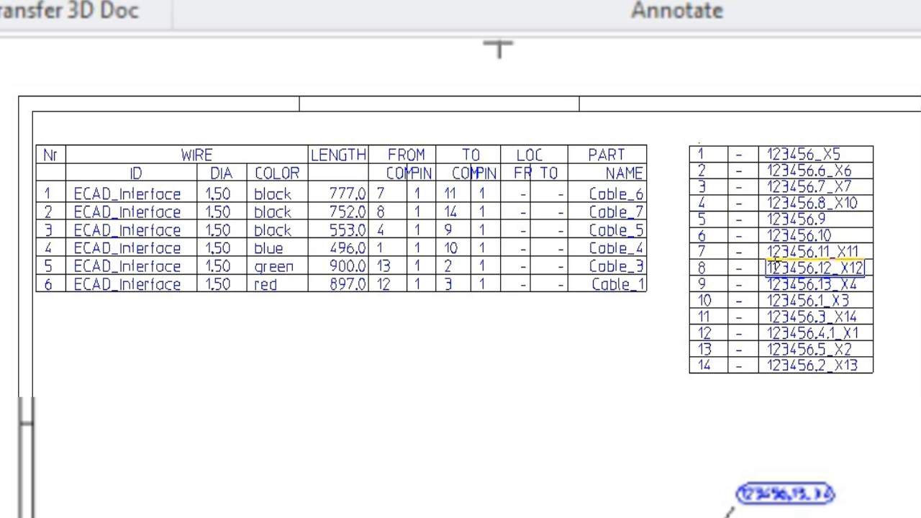
pyautogui.click(104, 51)
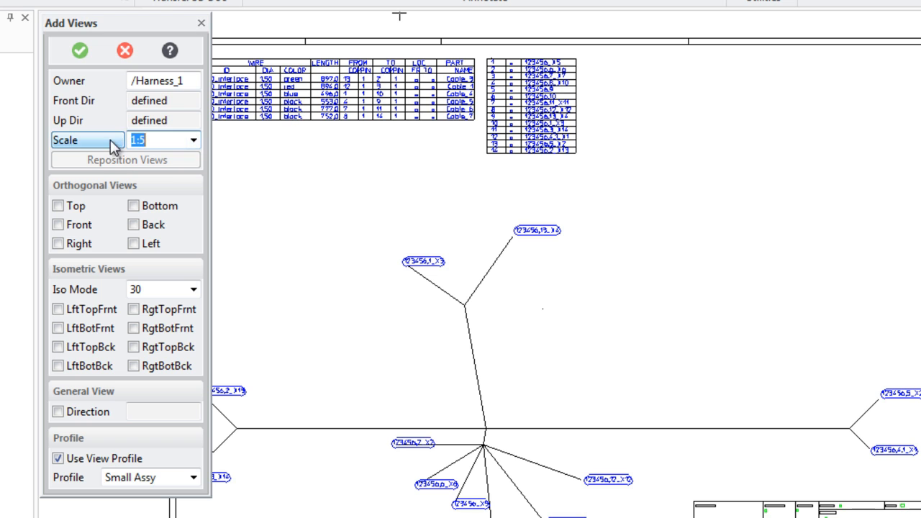
# - Add a 1:5 true isometric LftBotBck view in the sheet's top-right corner
pyautogui.click(163, 81)
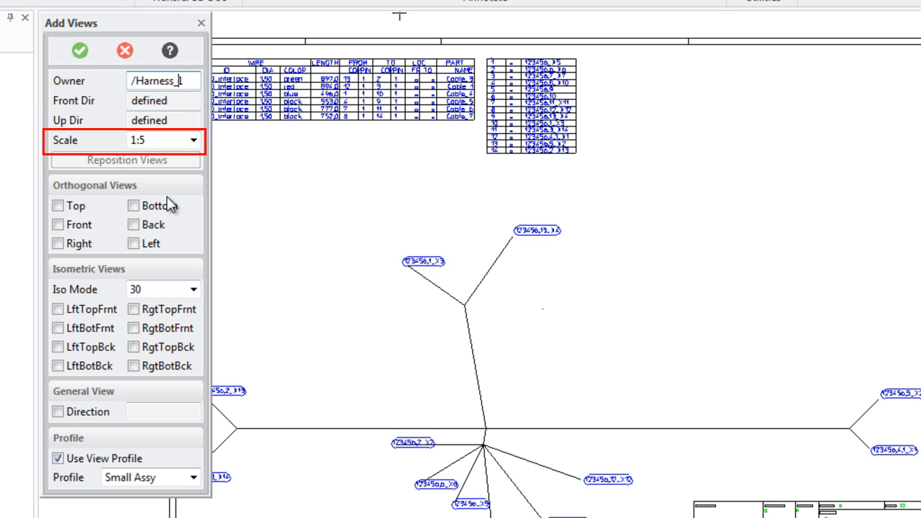
pyautogui.click(193, 289)
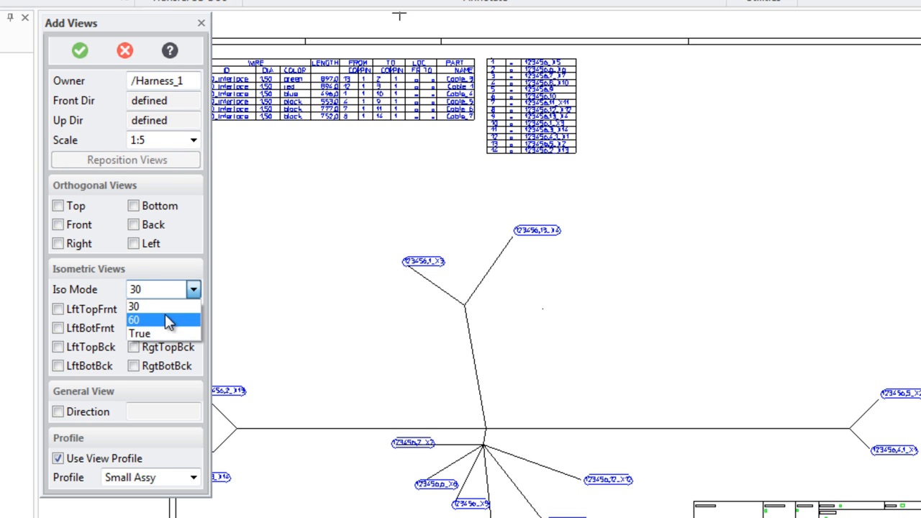
pyautogui.click(139, 333)
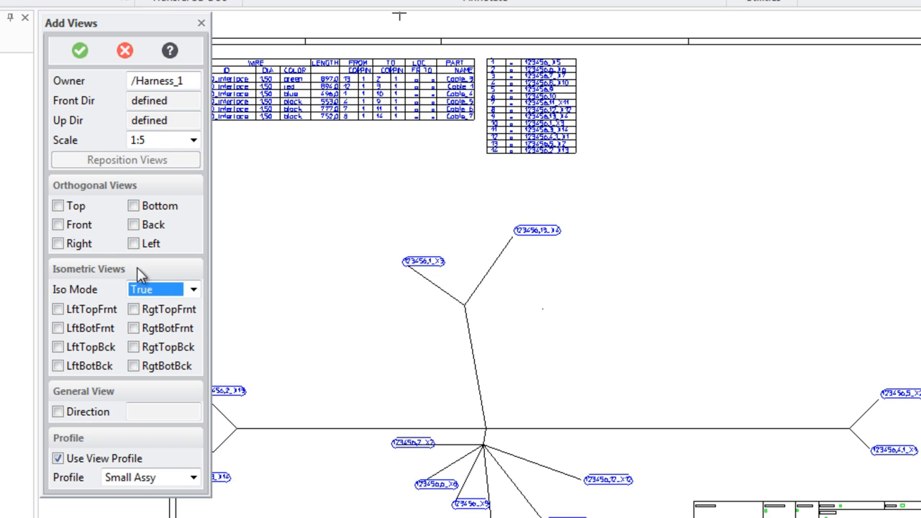
pyautogui.click(57, 365)
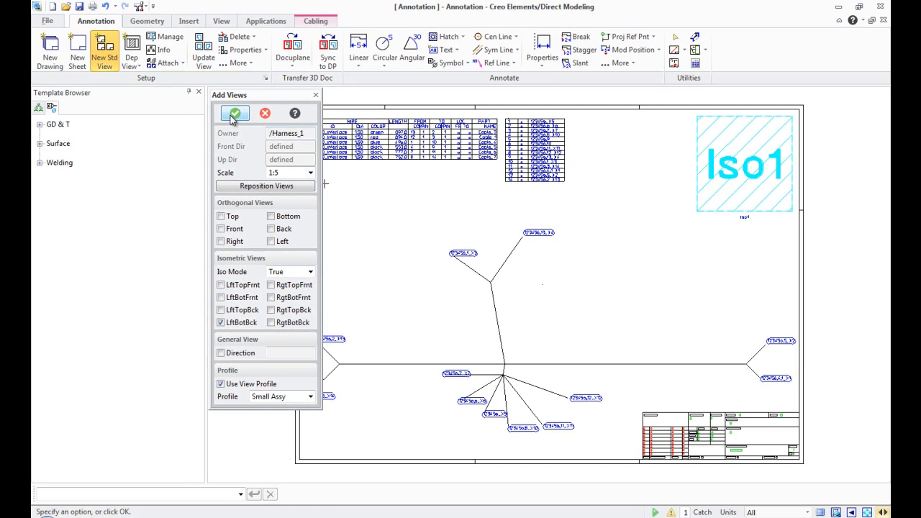
pyautogui.click(234, 114)
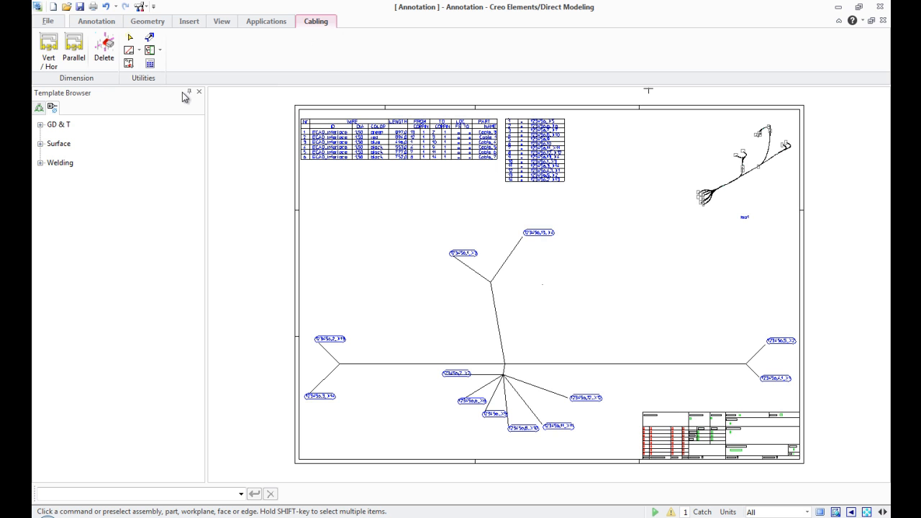
pyautogui.moveTo(131, 96)
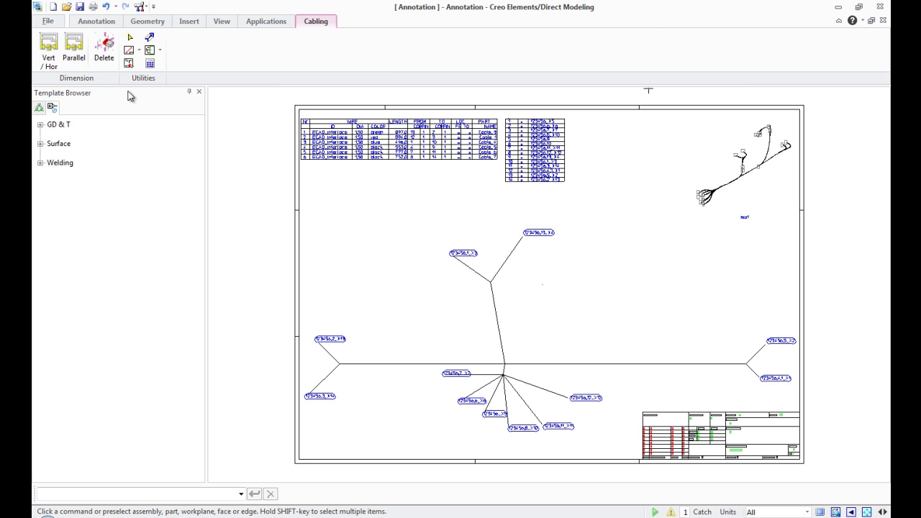
pyautogui.click(48, 47)
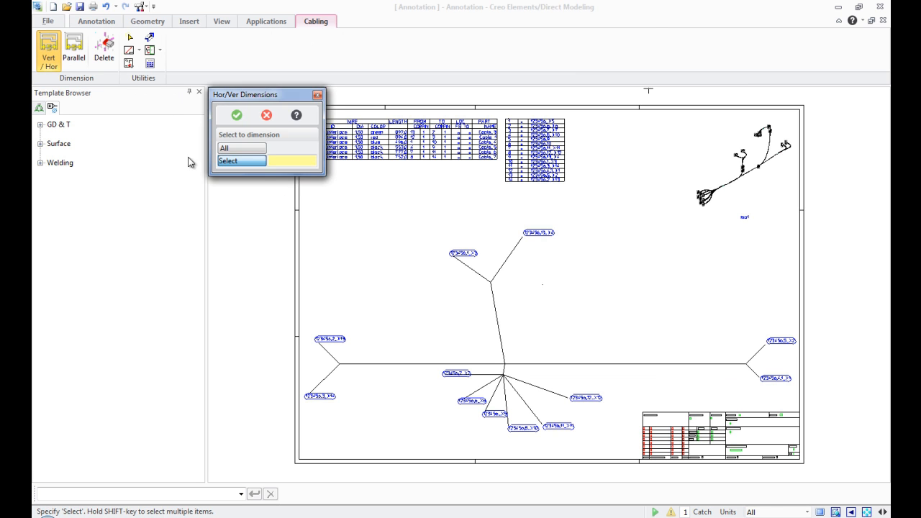
pyautogui.moveTo(216, 135)
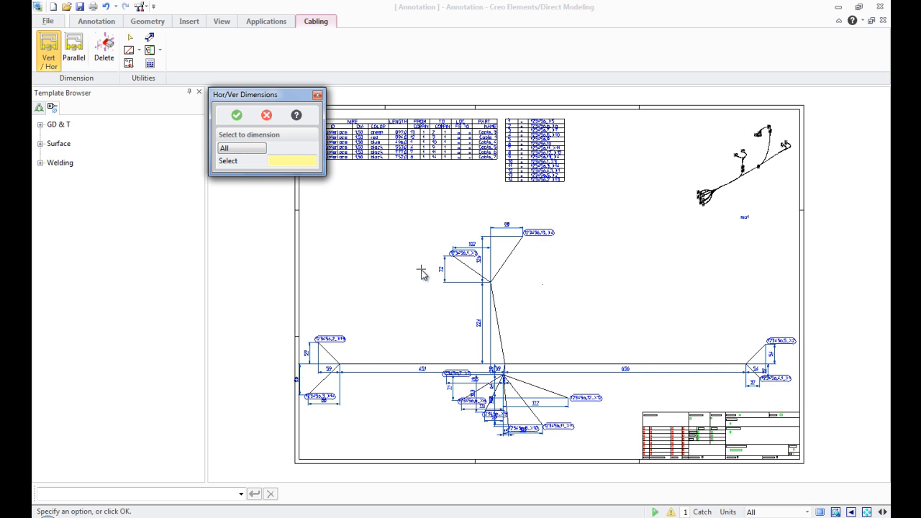
pyautogui.click(266, 115)
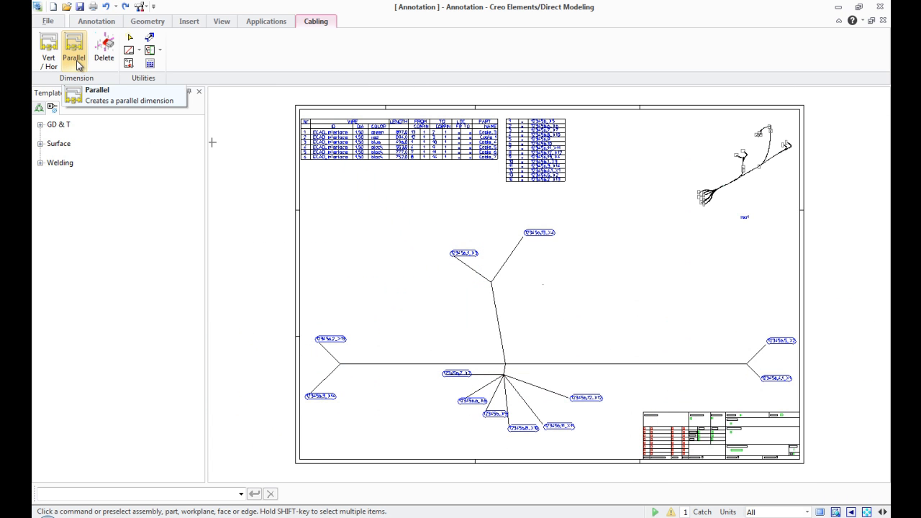
# - Switch the ribbon from the Cabling tools to the Annotation tools
pyautogui.click(73, 45)
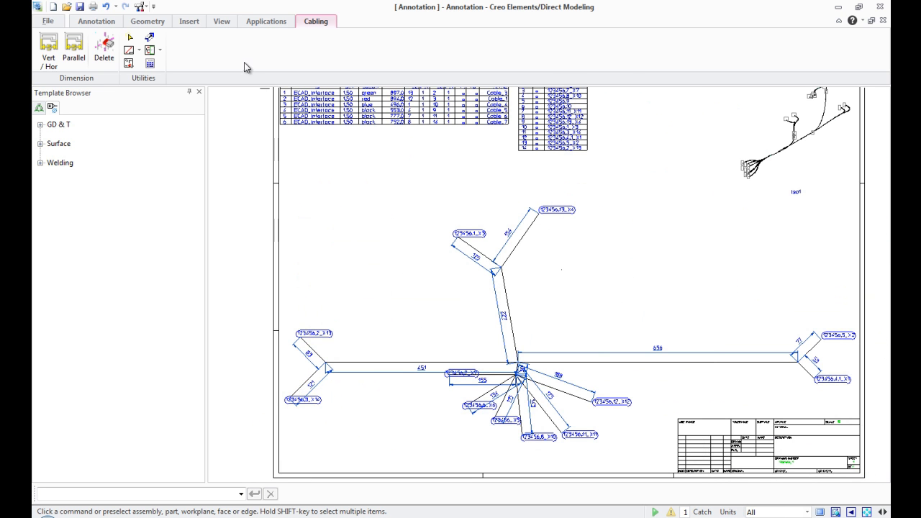
pyautogui.moveTo(103, 47)
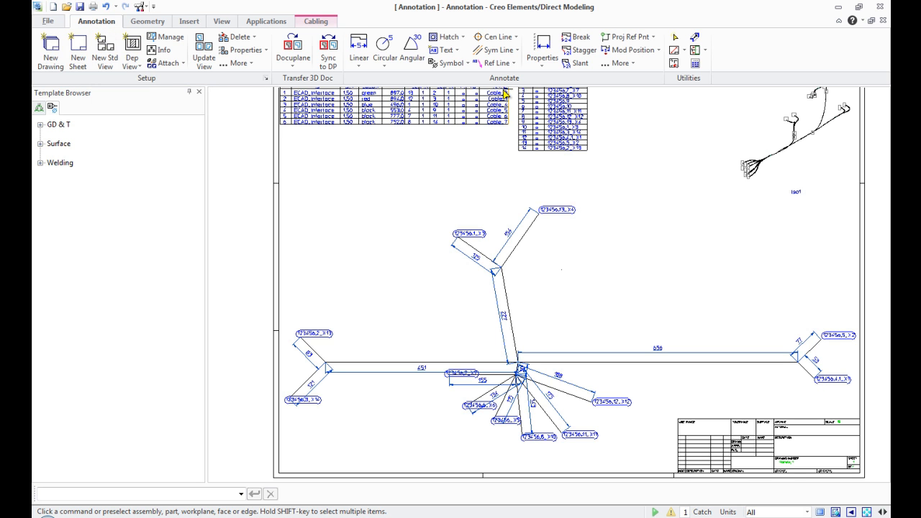
# - Select all sixteen harness length dimensions and change their text colour to magenta
pyautogui.click(542, 63)
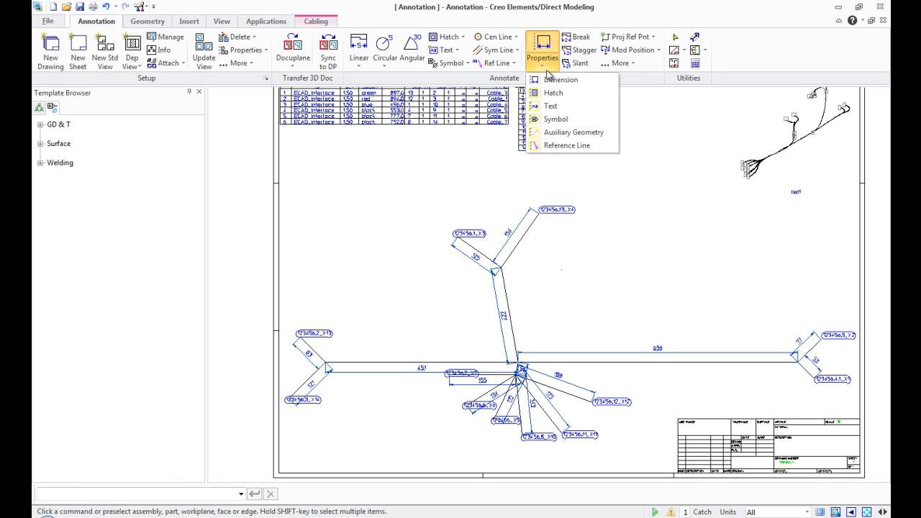
pyautogui.moveTo(561, 79)
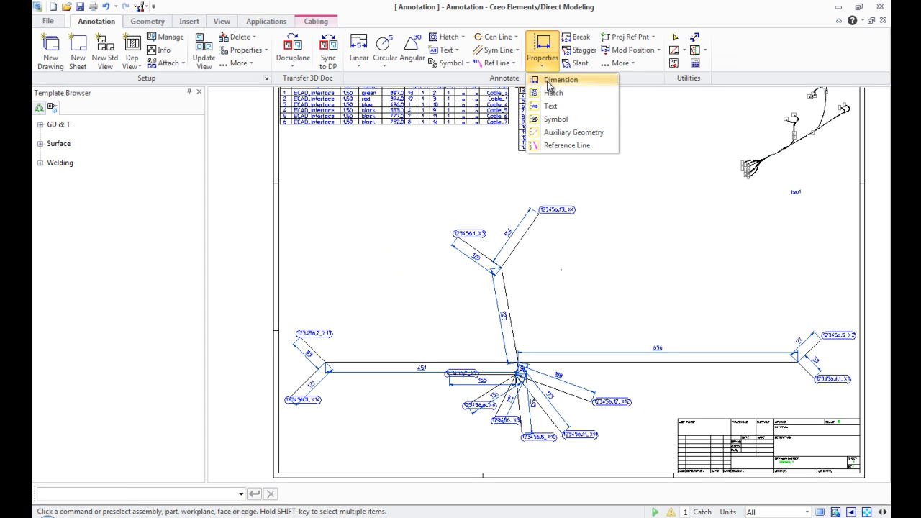
pyautogui.click(560, 80)
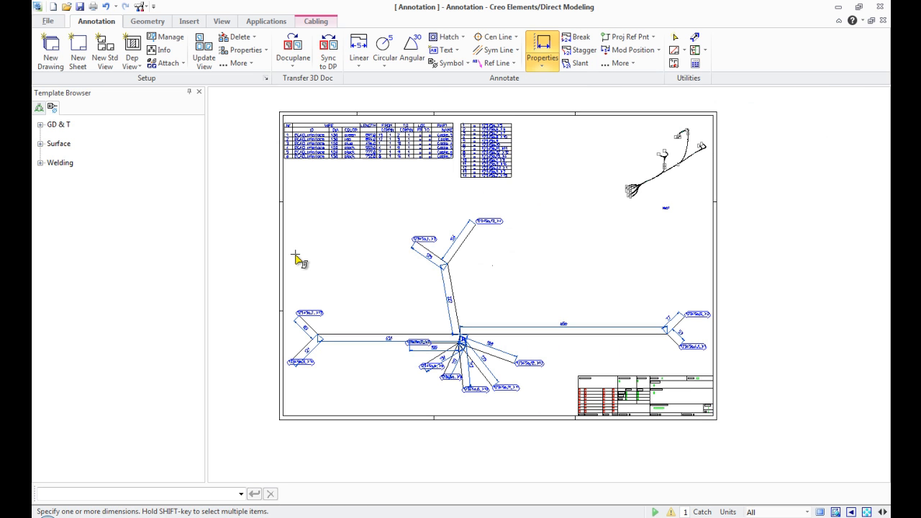
pyautogui.moveTo(295, 257); pyautogui.dragTo(717, 415)
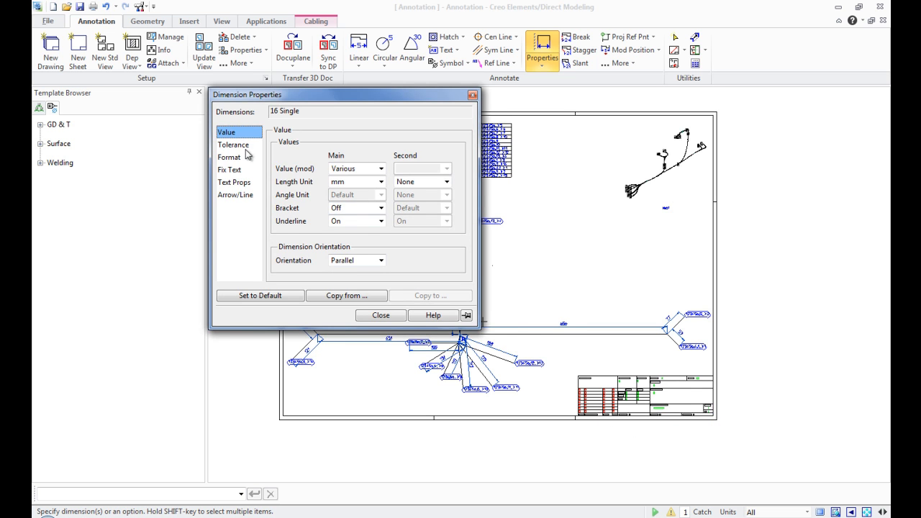
pyautogui.click(234, 182)
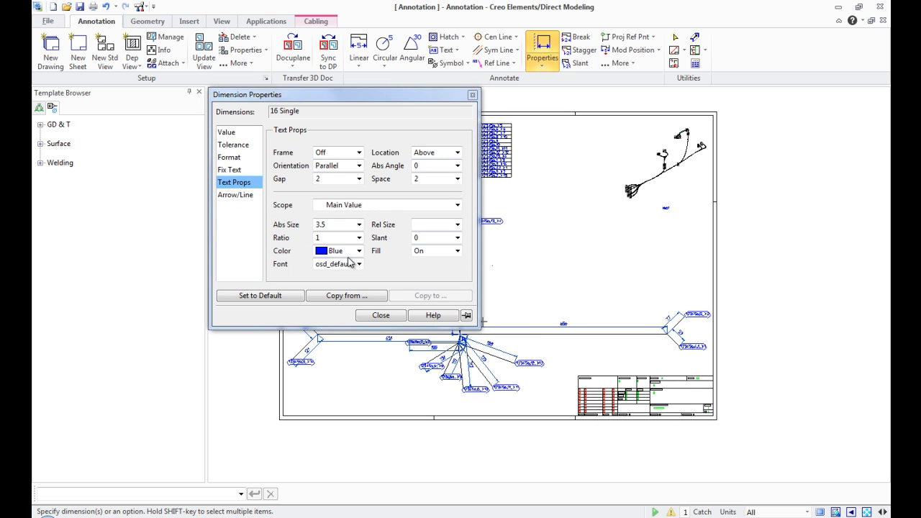
pyautogui.click(359, 250)
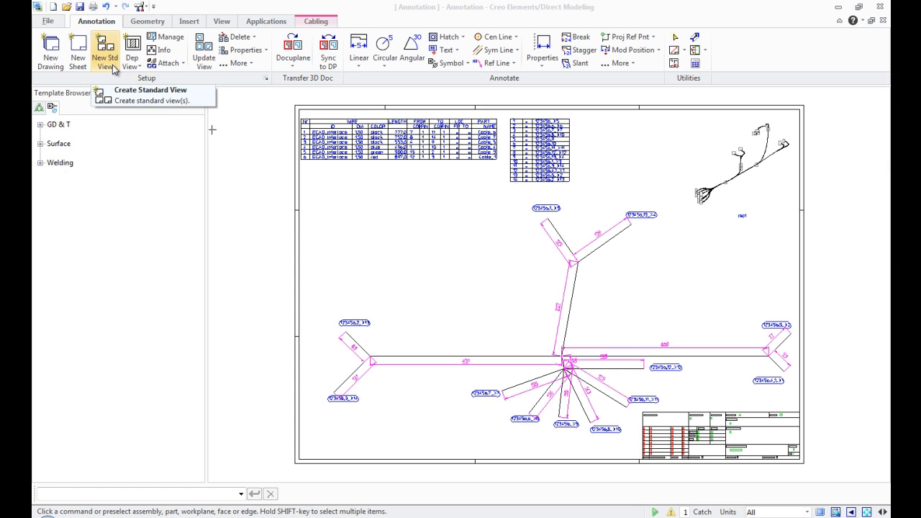
# - Create a standard front view of the connector part at 2:1 scale
pyautogui.click(149, 90)
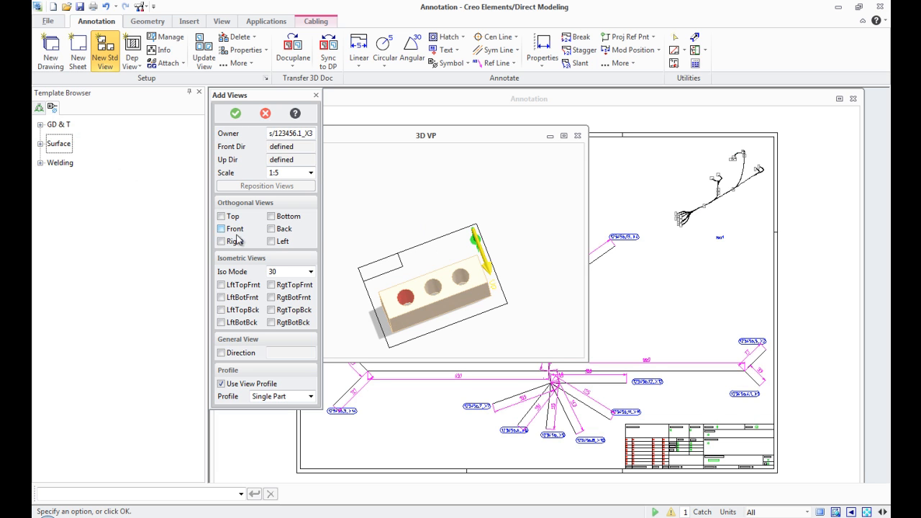
pyautogui.click(310, 172)
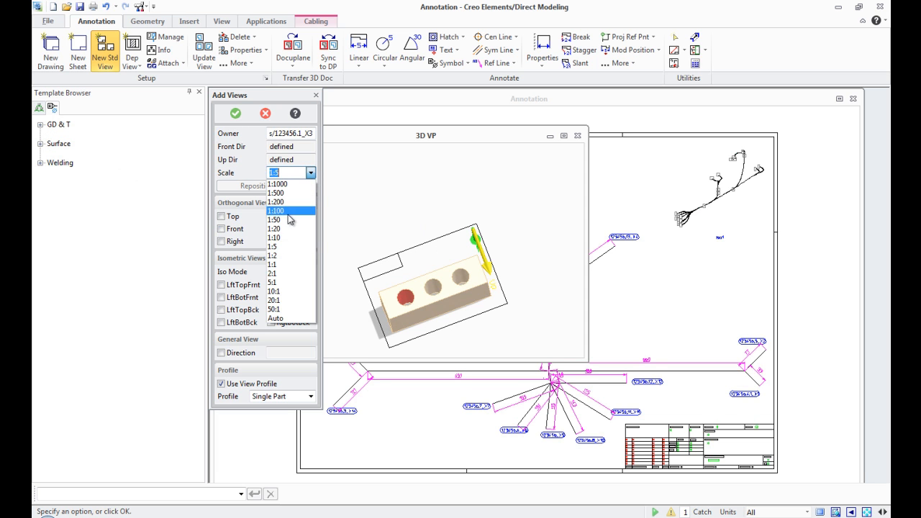
pyautogui.click(272, 282)
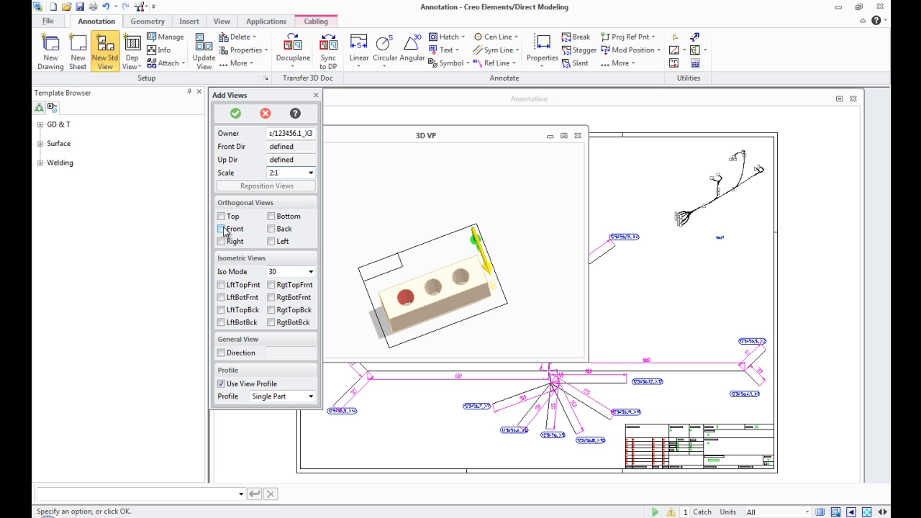
pyautogui.click(221, 228)
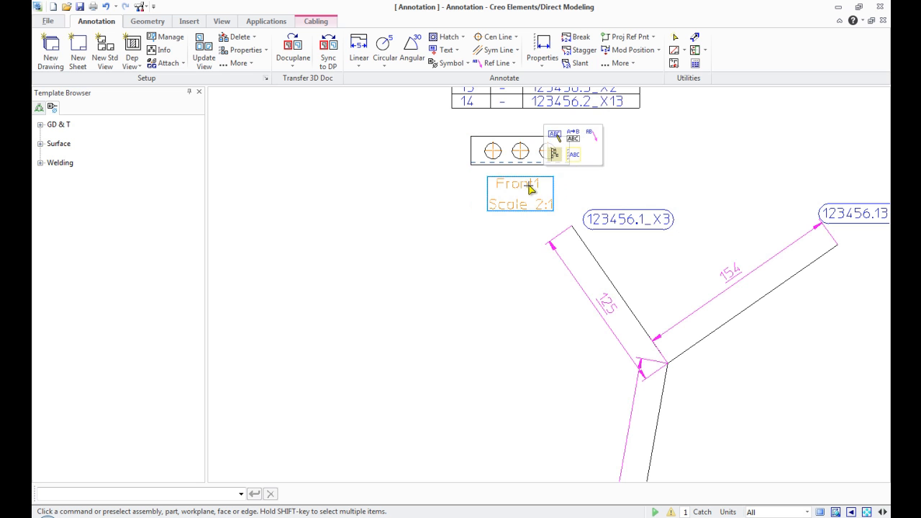
# - Edit the connector view label text, replacing Front1 with 123456
pyautogui.rightClick(520, 187)
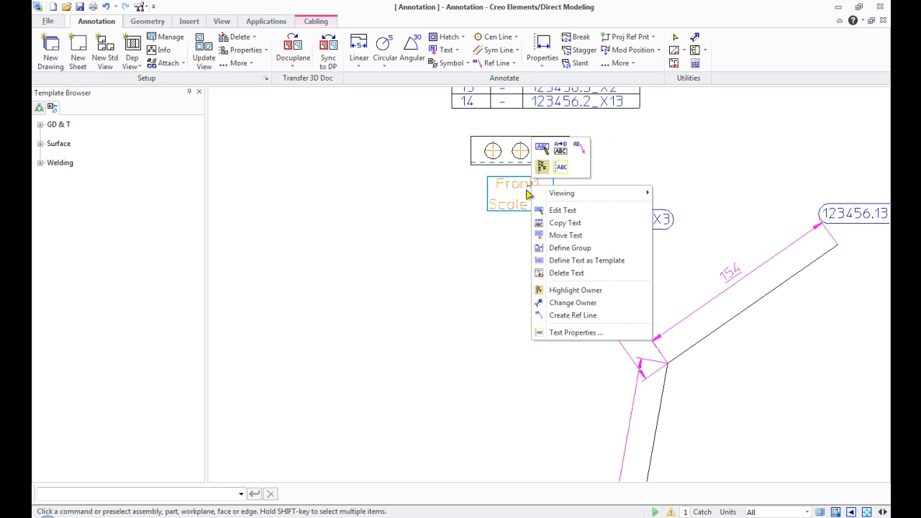
pyautogui.click(562, 210)
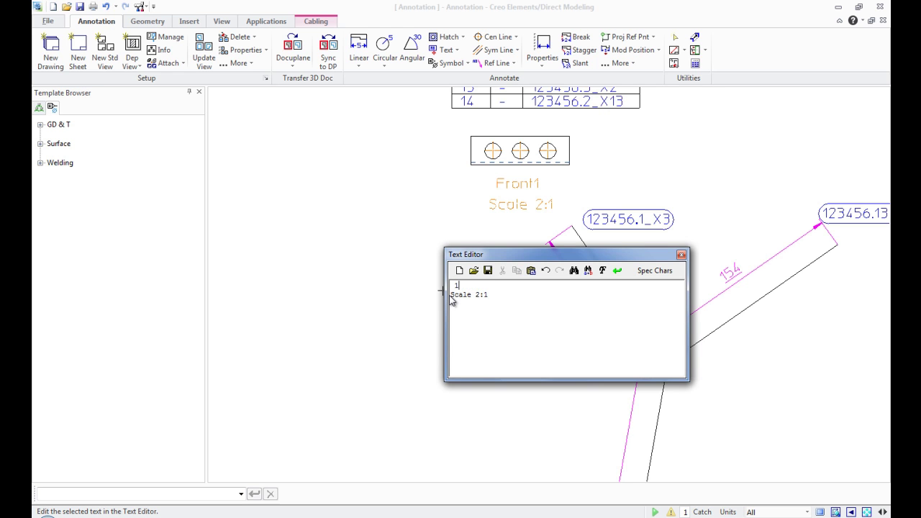
pyautogui.write('23456')
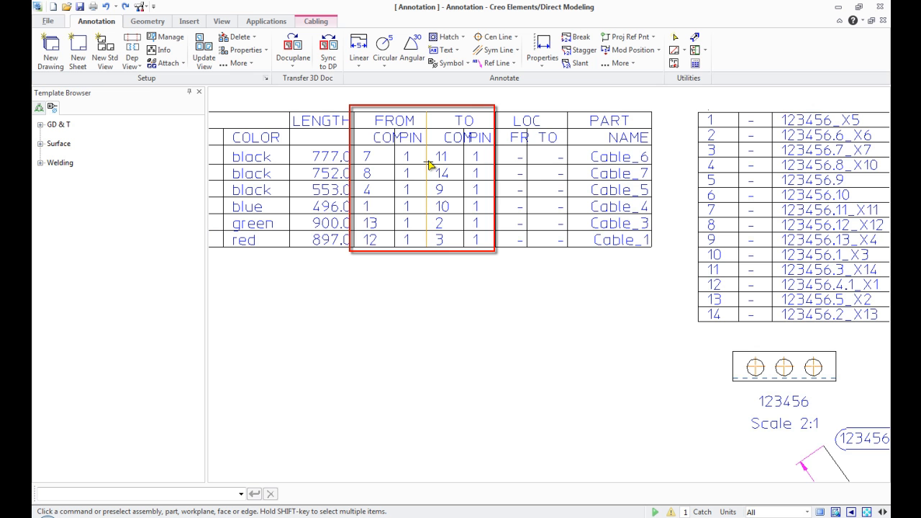
pyautogui.moveTo(473, 268)
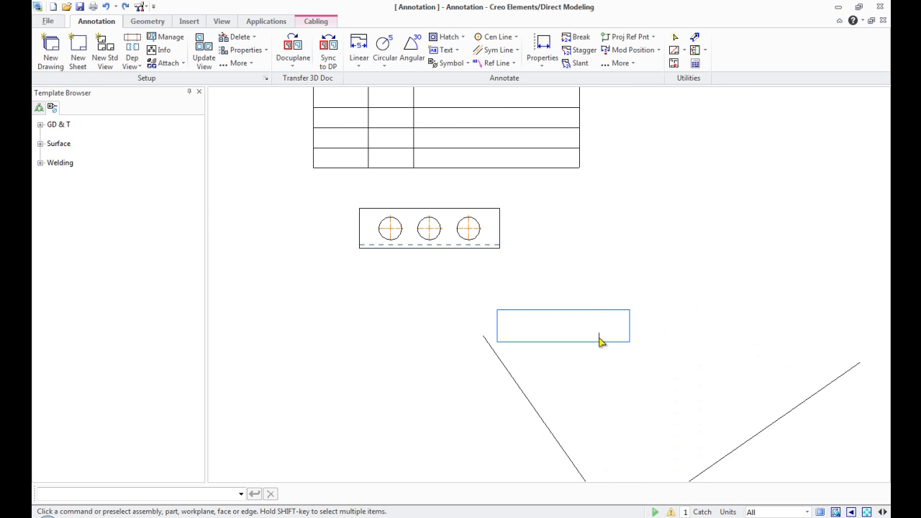
# - Zoom in on the connector view and place text '1' beneath its Scale 2:1 caption
pyautogui.click(444, 50)
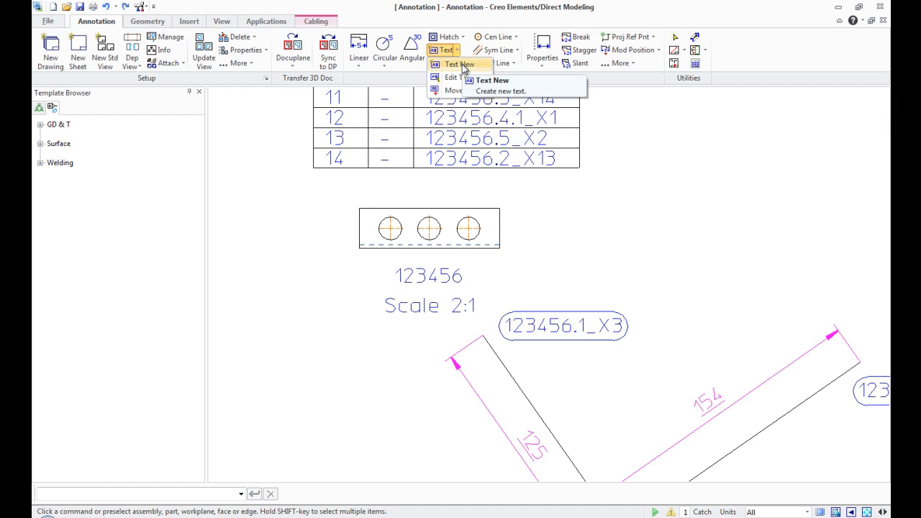
pyautogui.click(461, 64)
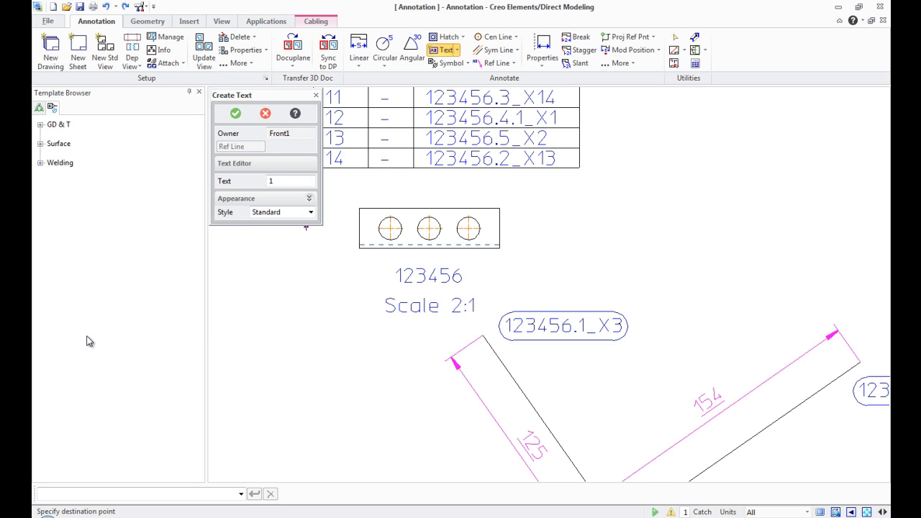
pyautogui.click(428, 290)
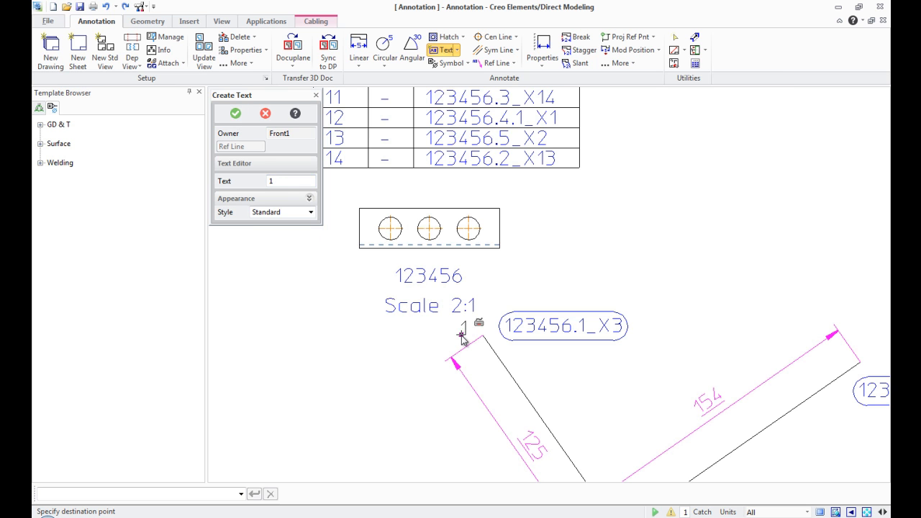
pyautogui.click(235, 112)
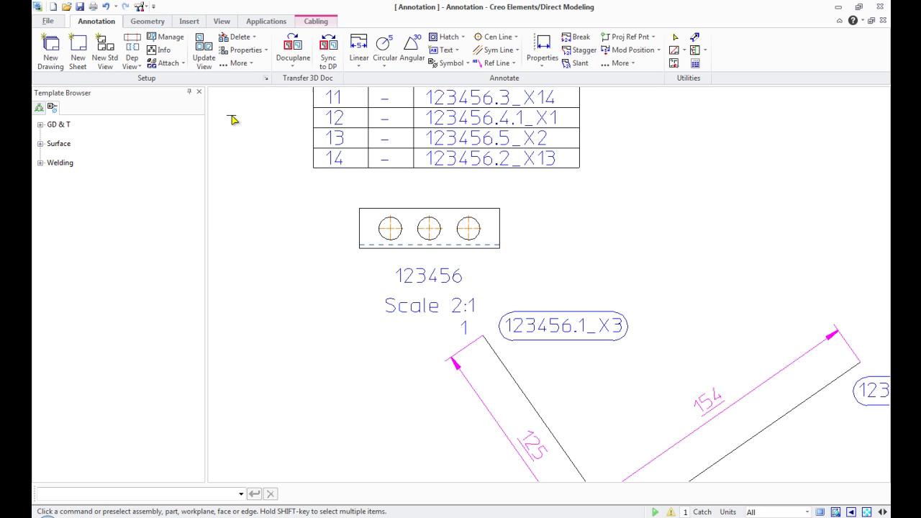
# - Open the pin text '1' Text Properties and show its colour choices
pyautogui.rightClick(464, 328)
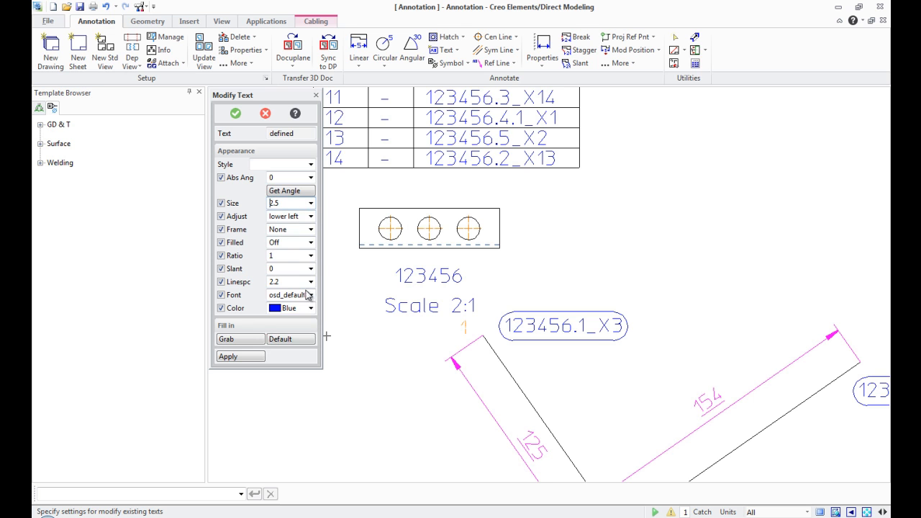
pyautogui.click(311, 307)
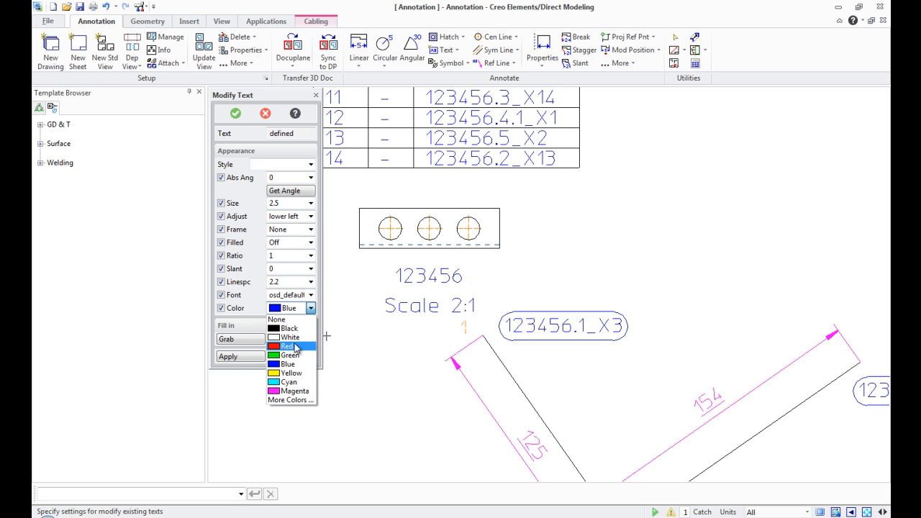